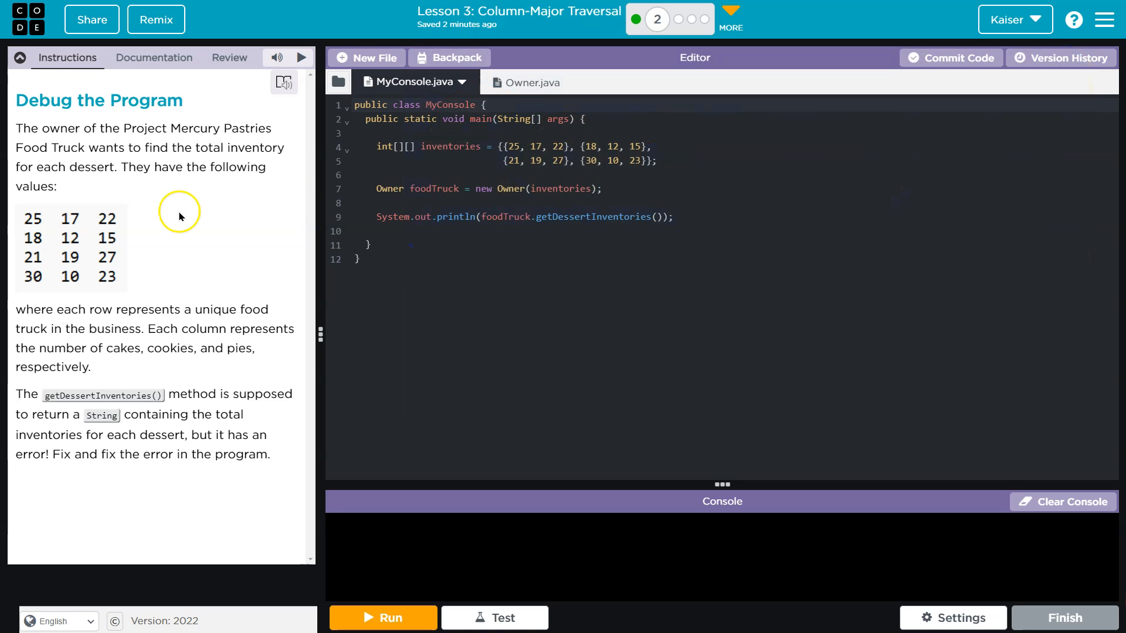
mouse_move(205, 188)
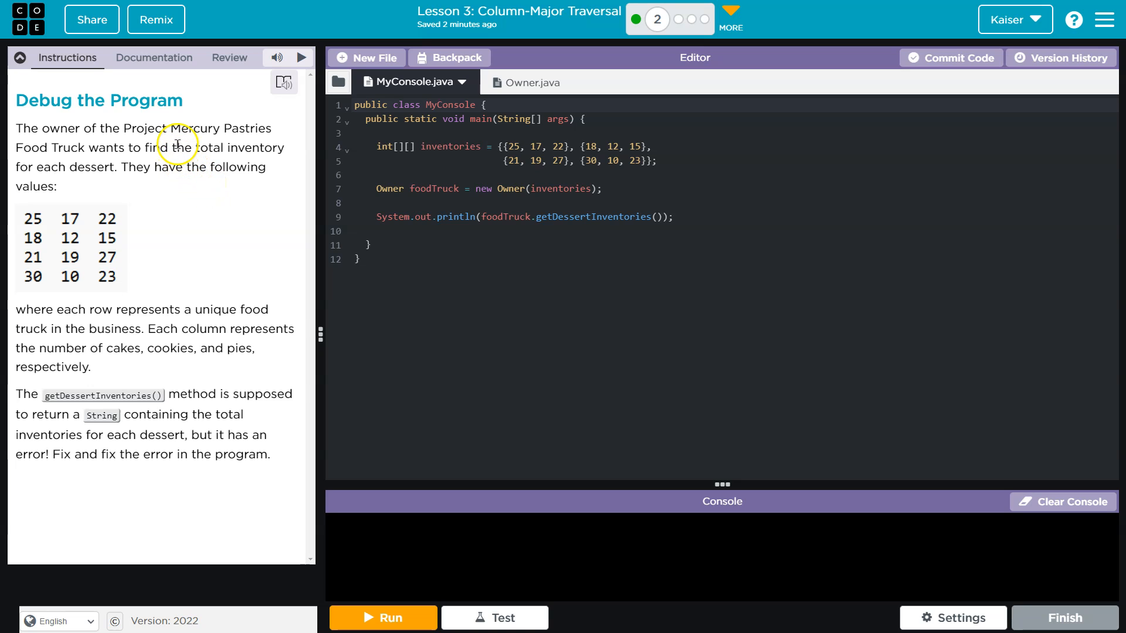
mouse_move(222, 149)
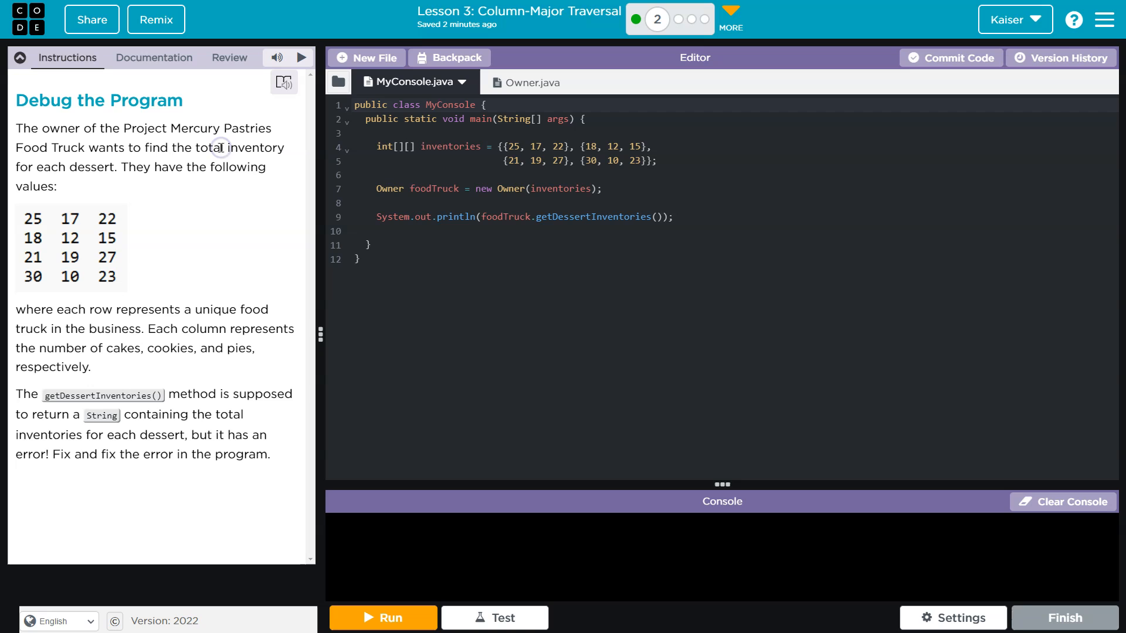
mouse_move(259, 148)
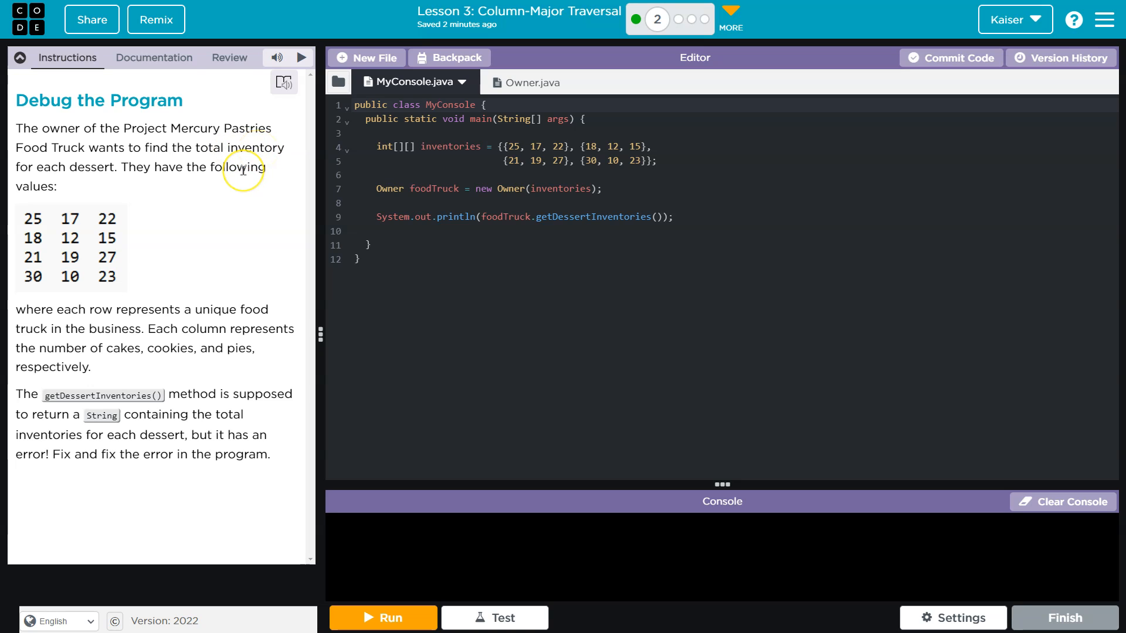
mouse_move(122, 240)
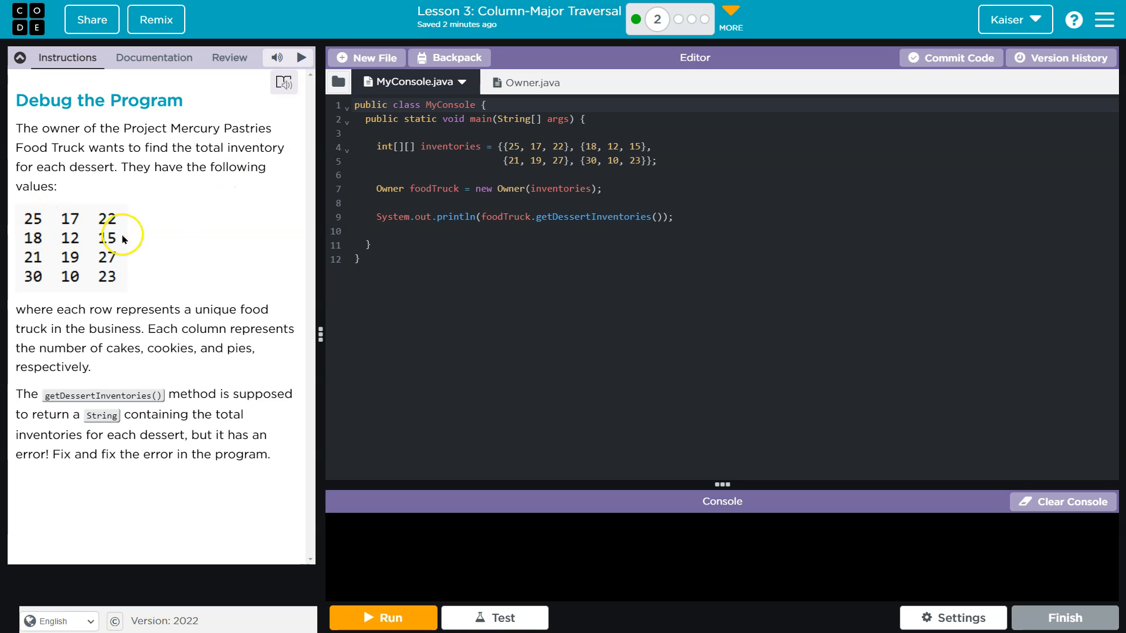
mouse_move(74, 317)
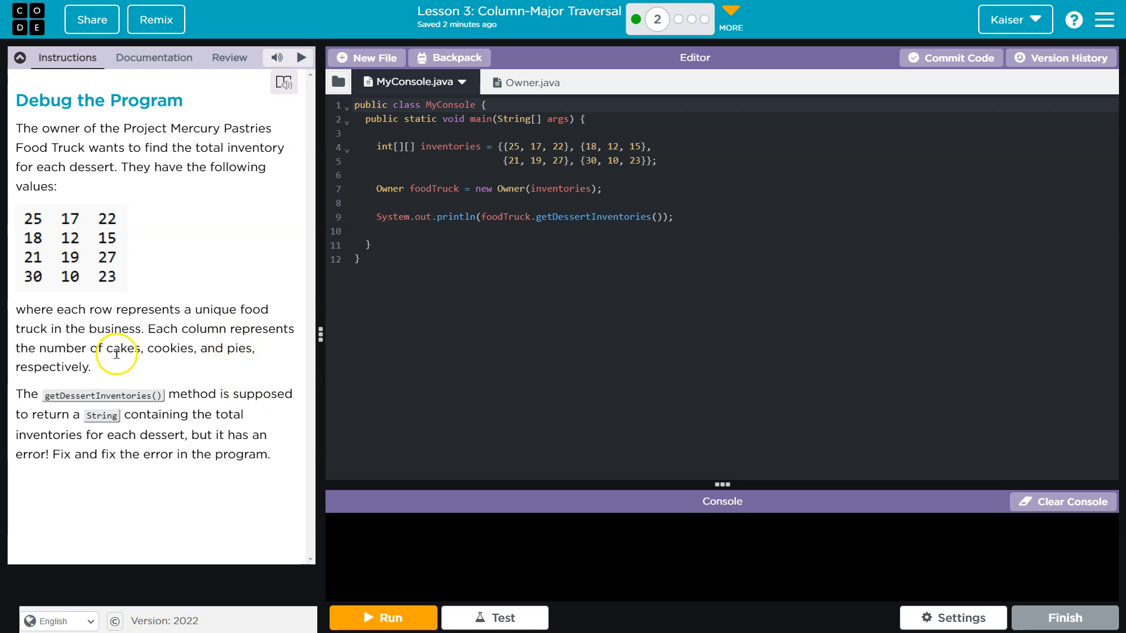
mouse_move(236, 348)
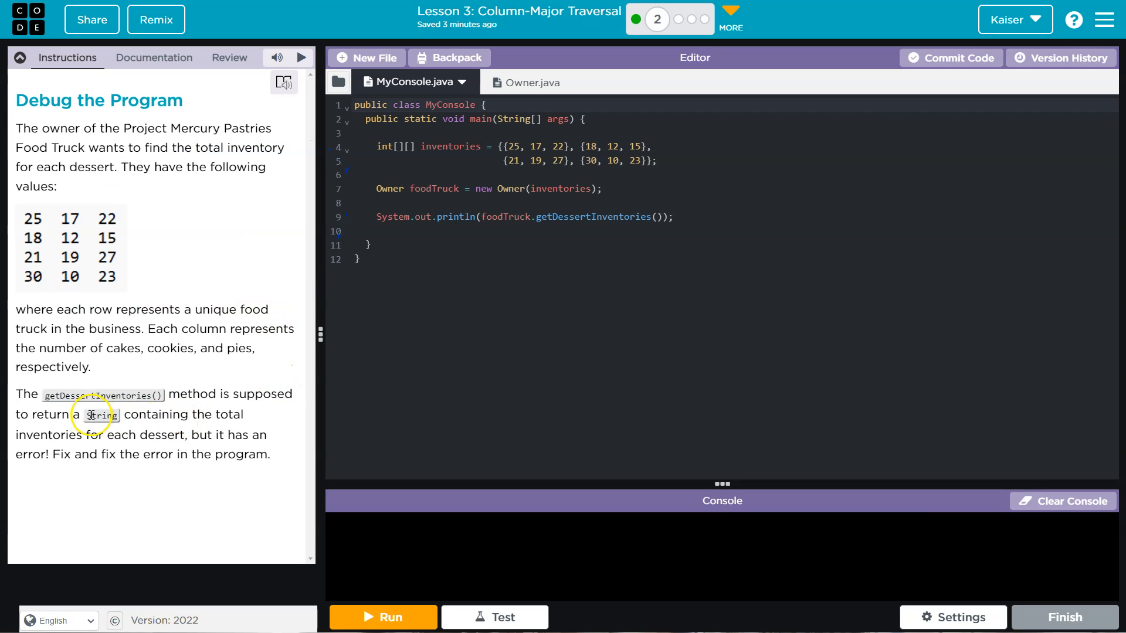
Show Owner.java's getDessertInventories method with its nested loops and return statement
click(525, 82)
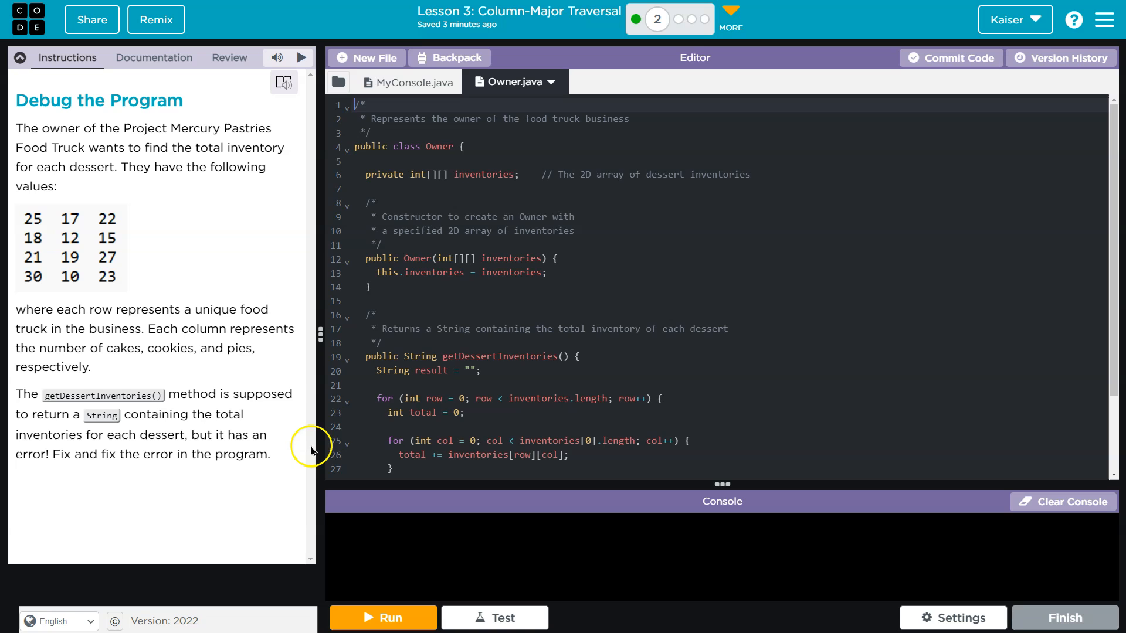
scroll(down, 3)
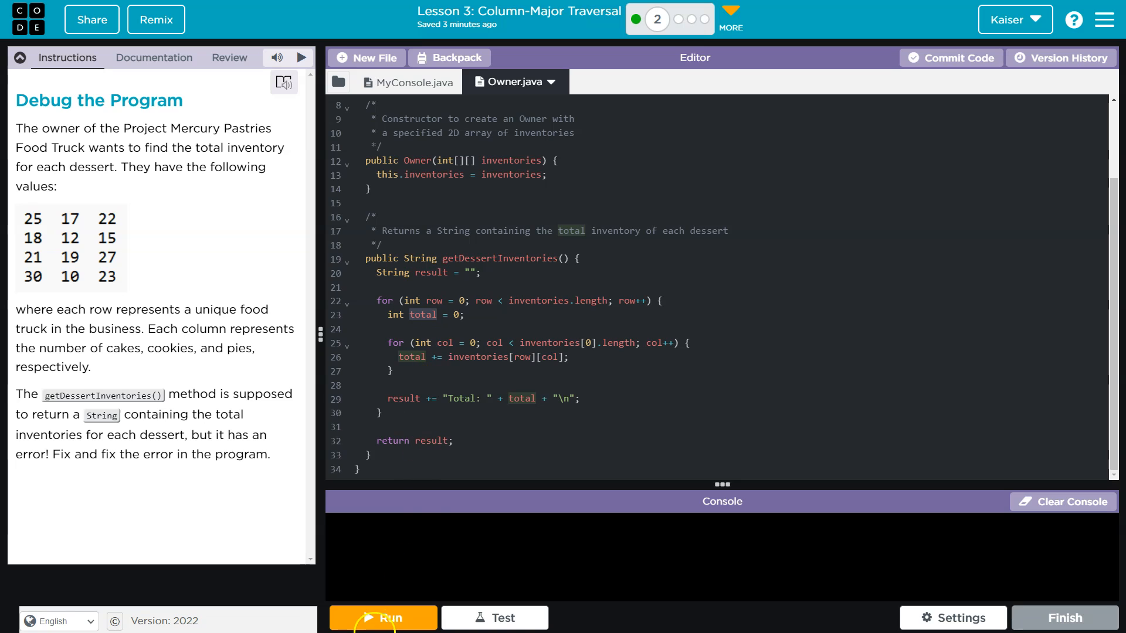
click(383, 618)
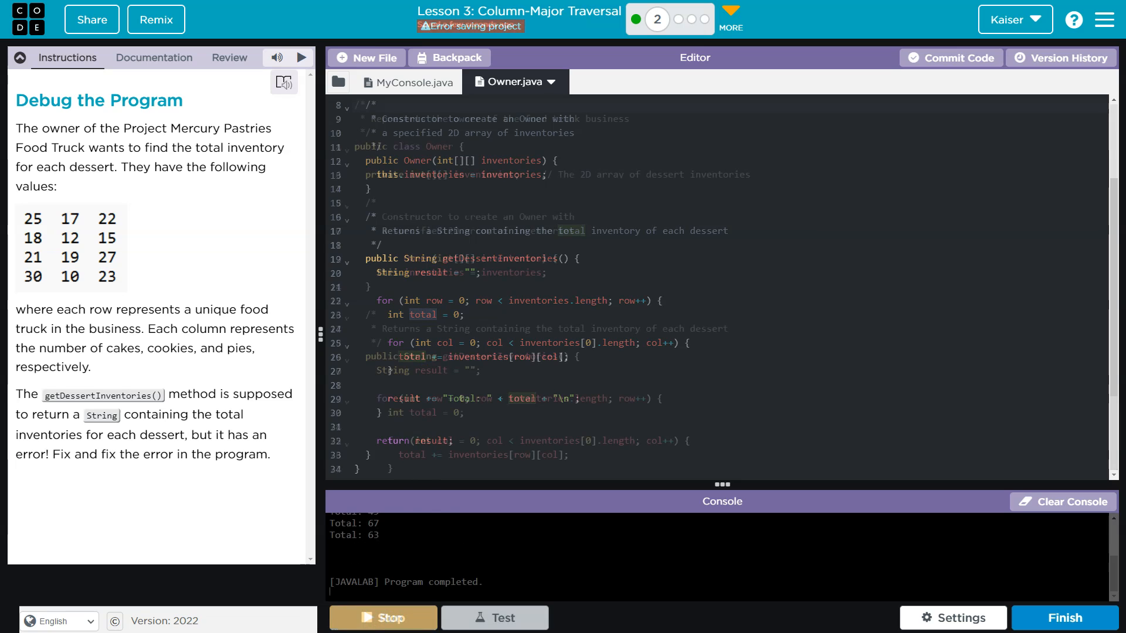
click(383, 618)
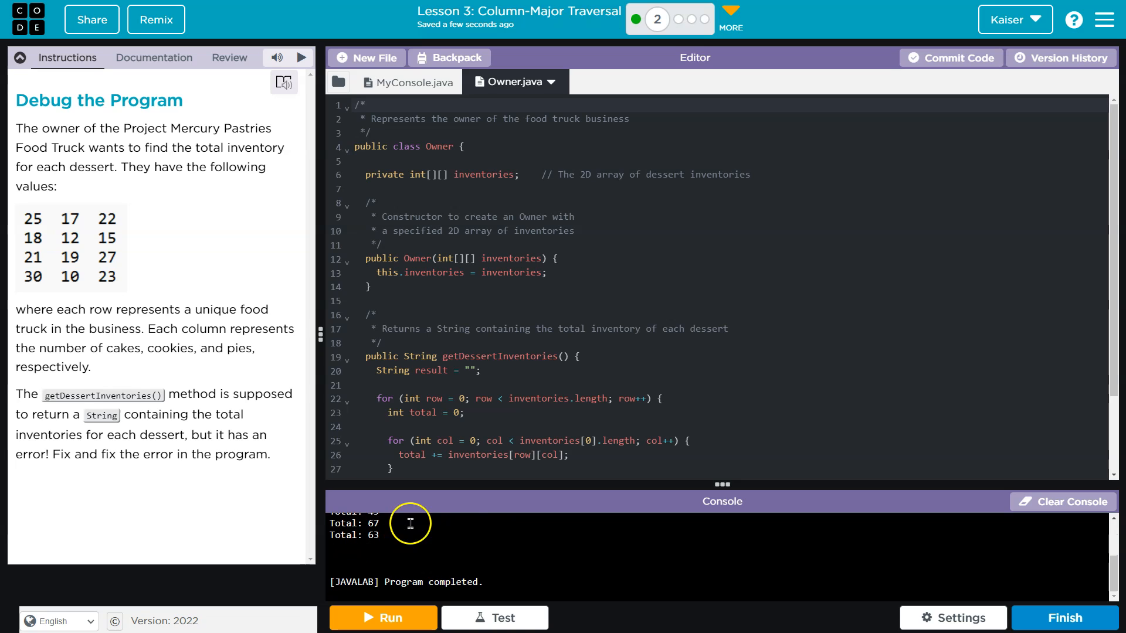
click(382, 618)
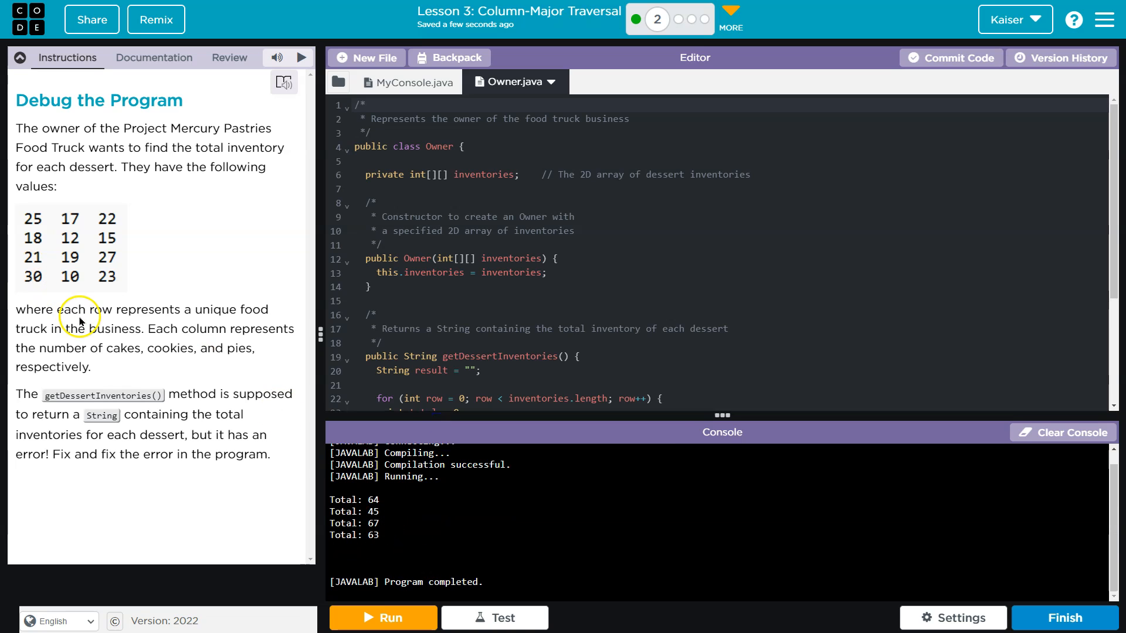
mouse_move(186, 446)
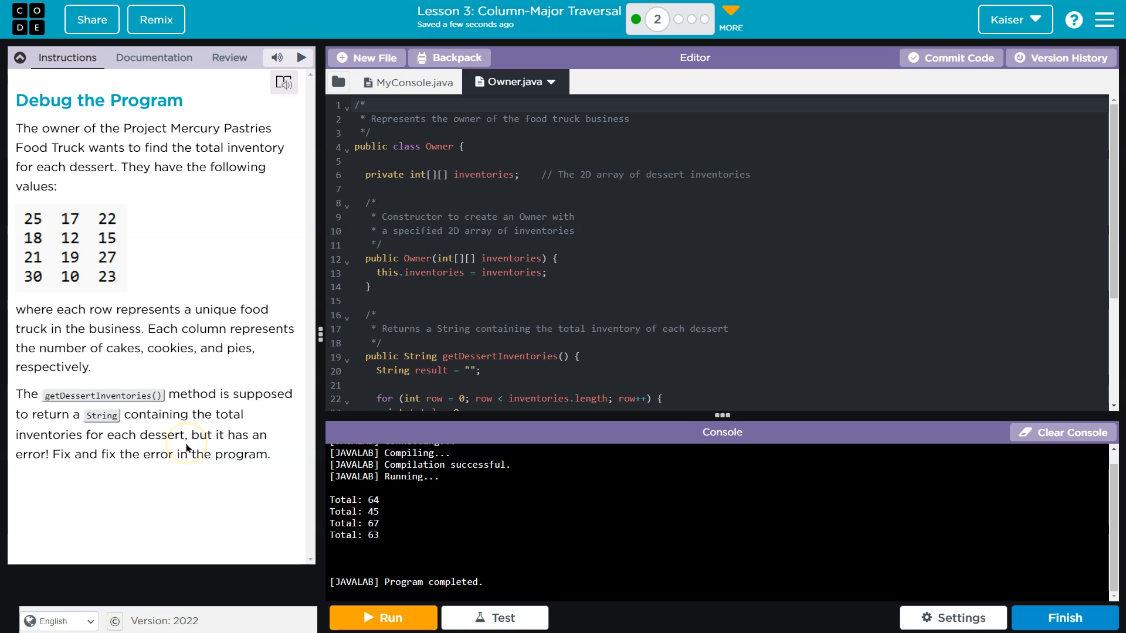
scroll(down, 3)
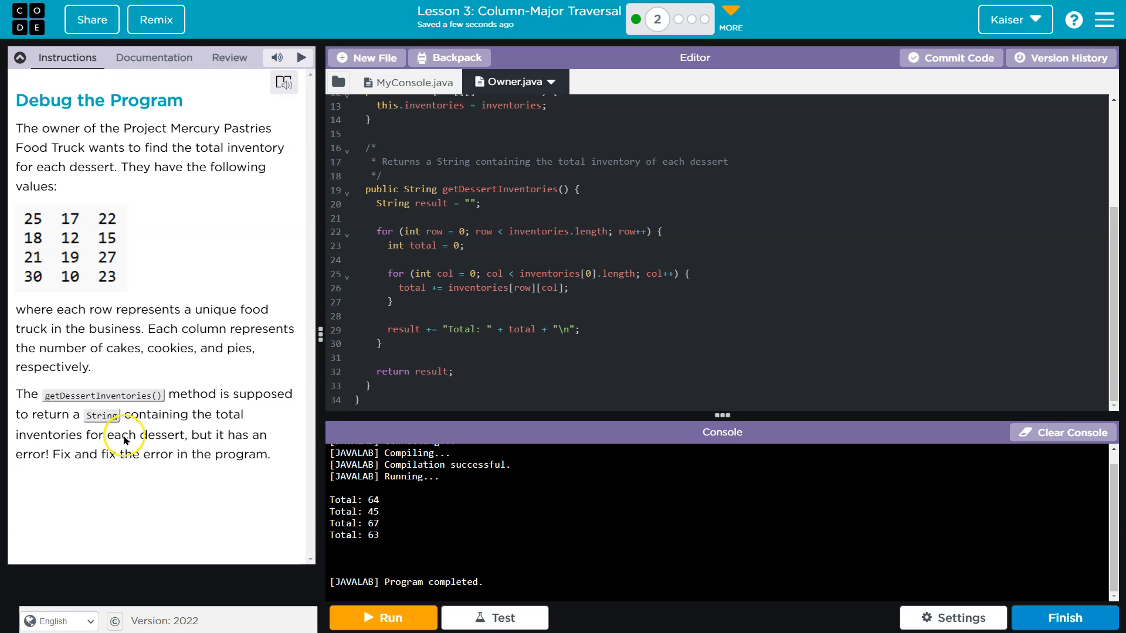
mouse_move(185, 437)
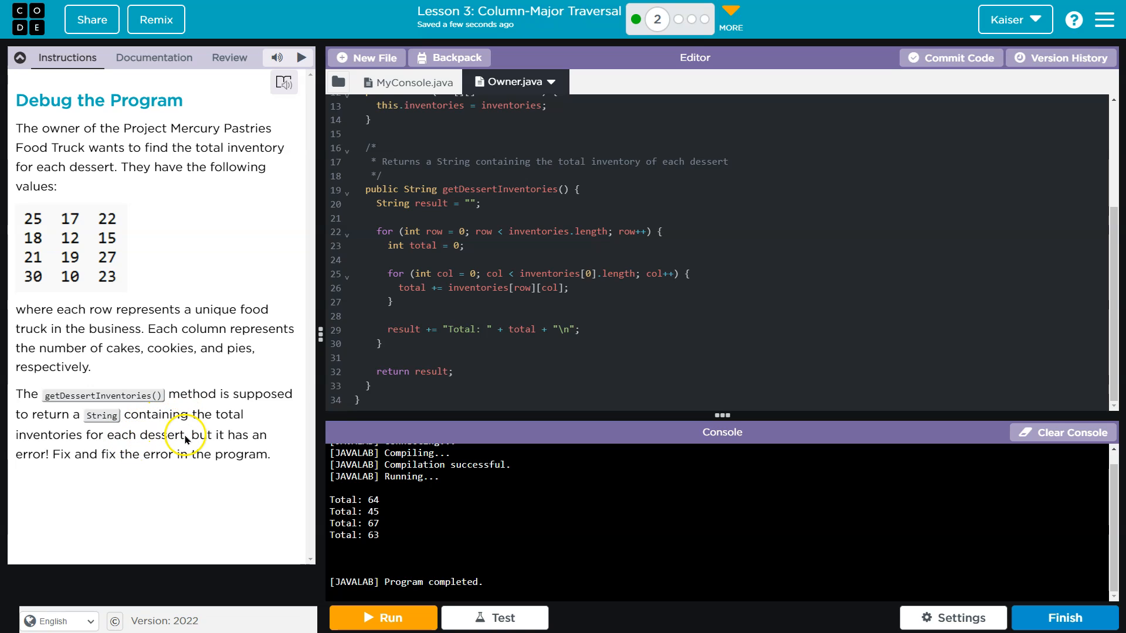
mouse_move(186, 438)
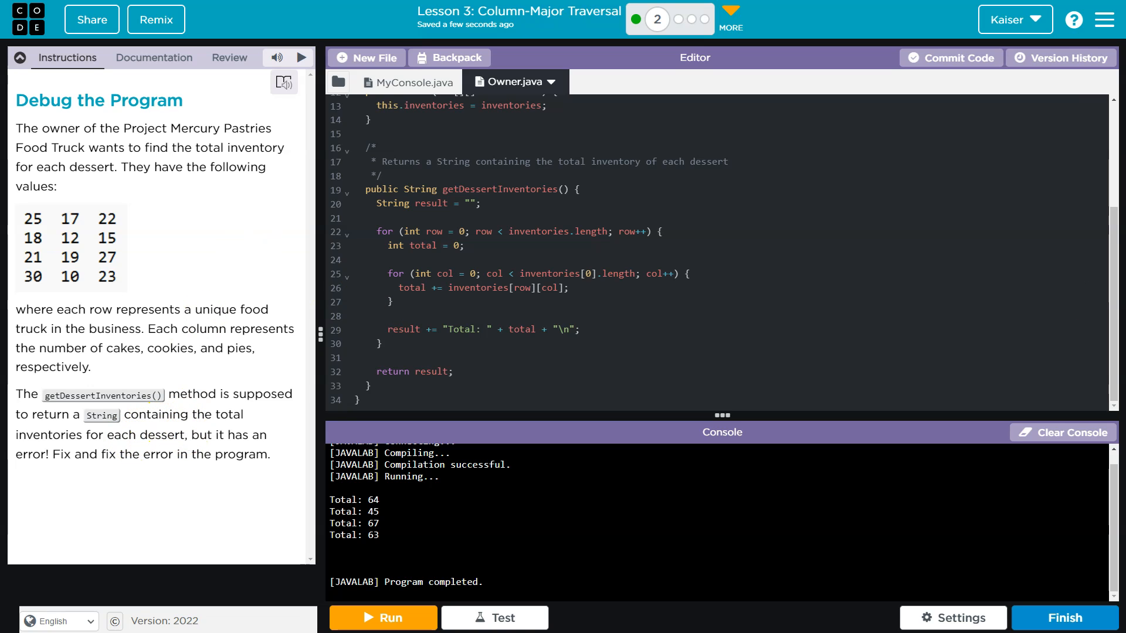
mouse_move(294, 525)
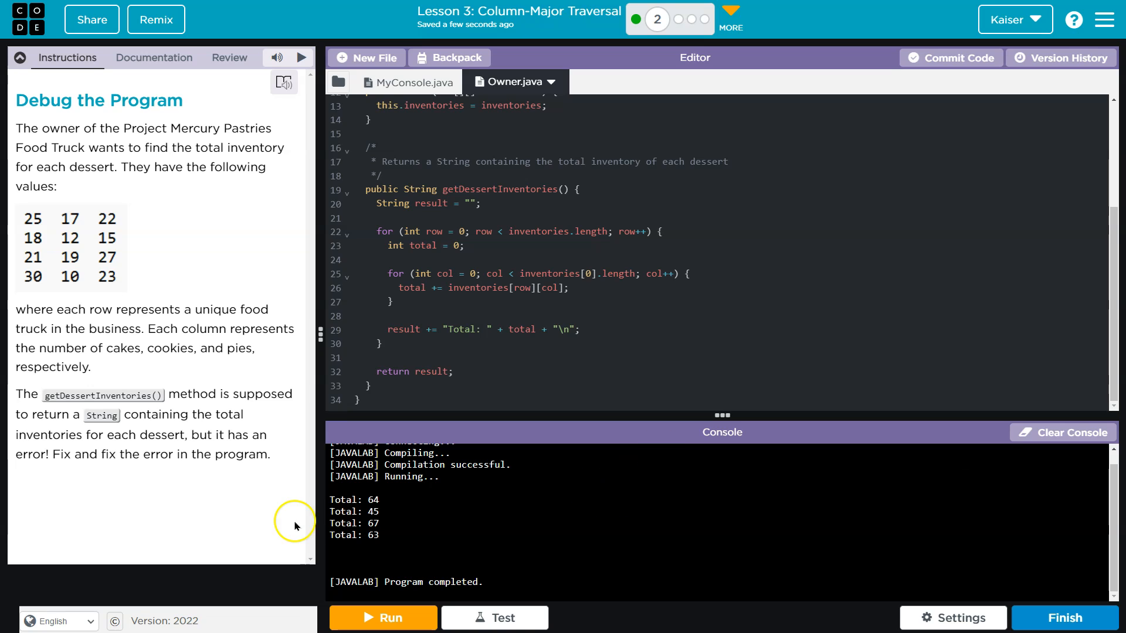
mouse_move(392, 517)
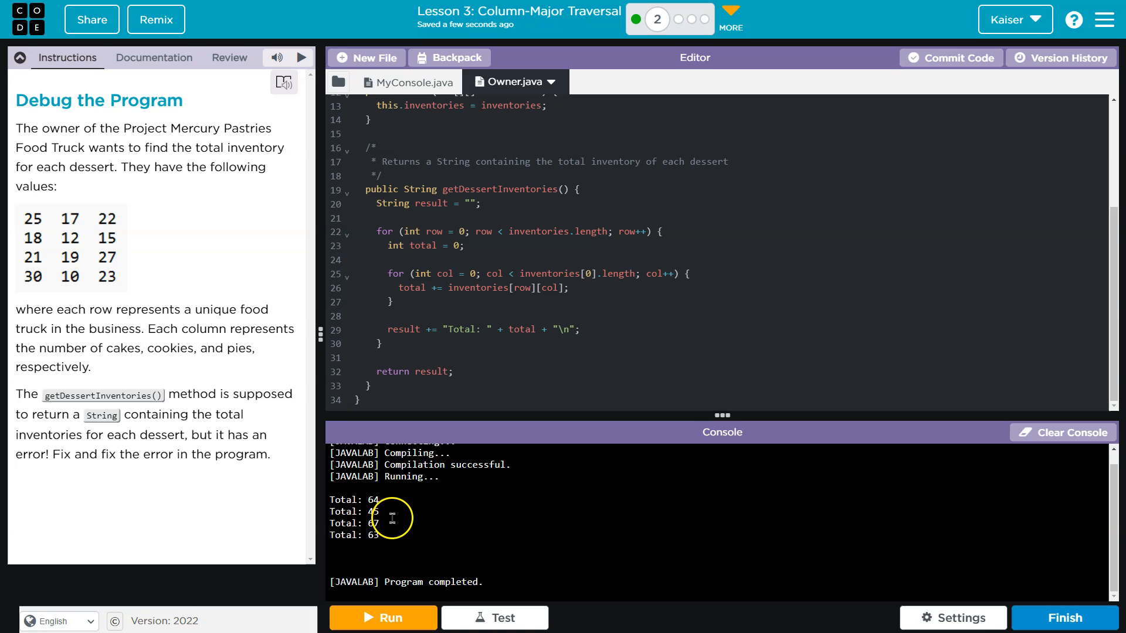
mouse_move(104, 370)
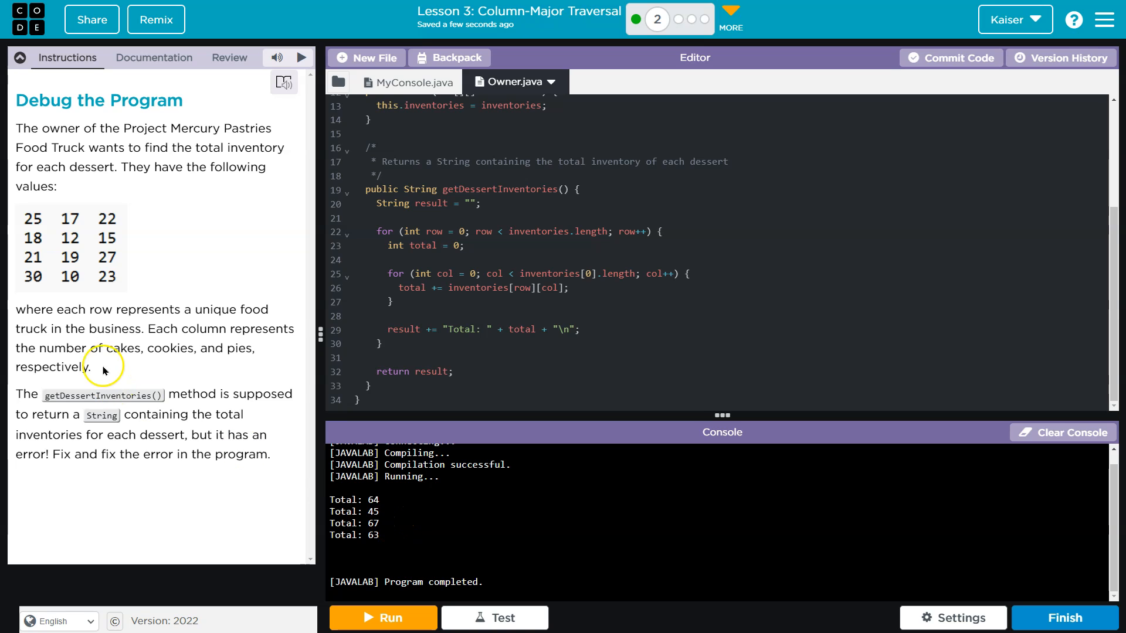
double_click(238, 348)
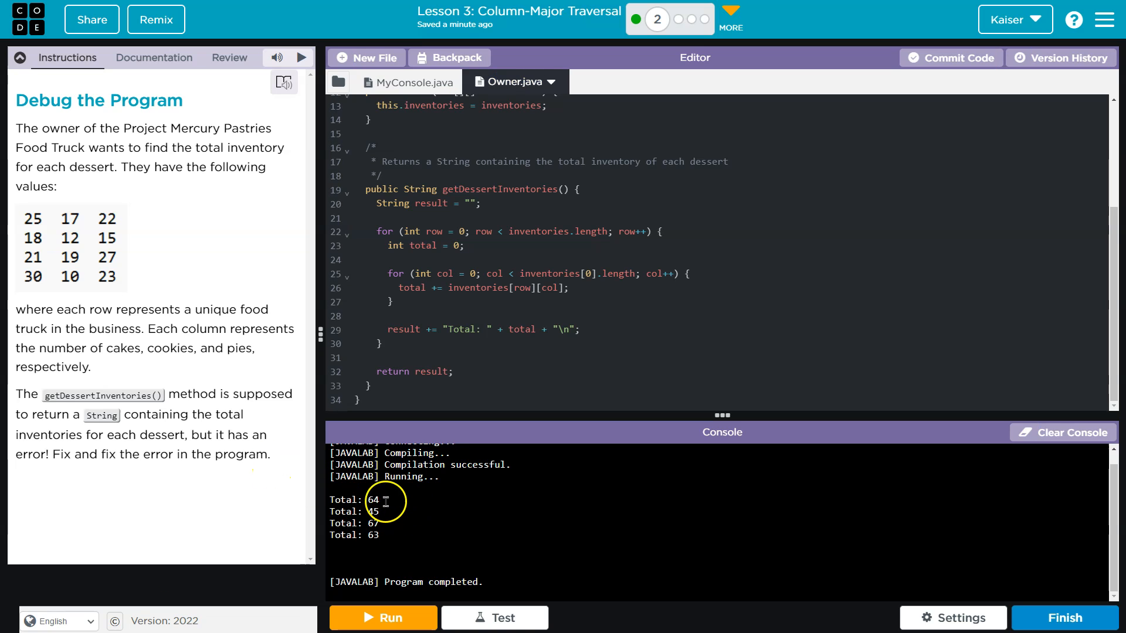
mouse_move(430, 511)
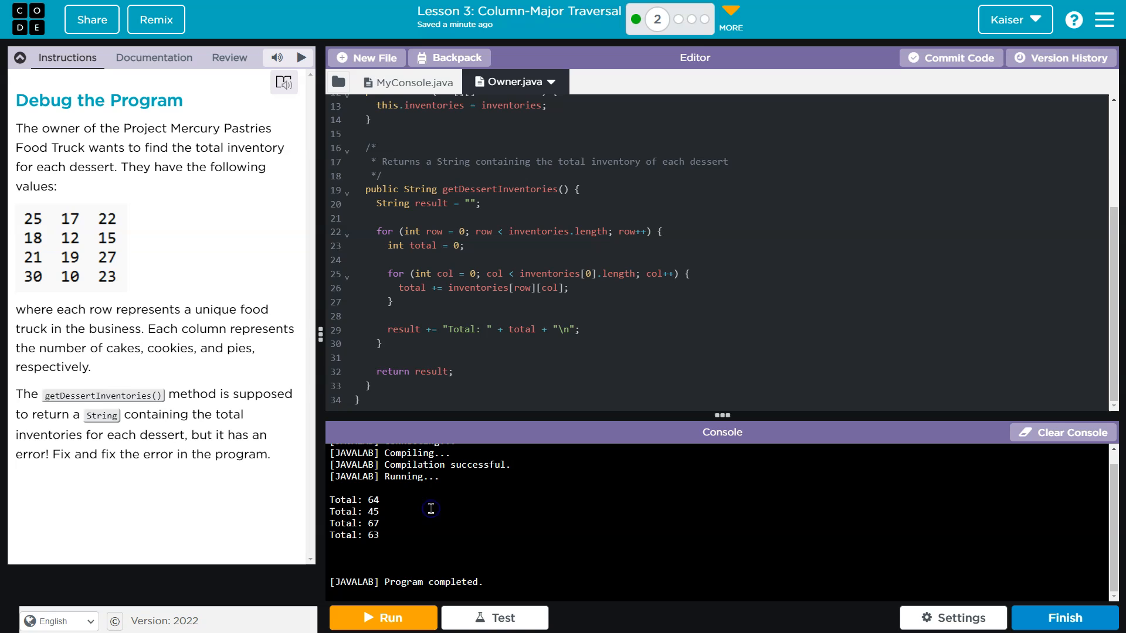
mouse_move(366, 484)
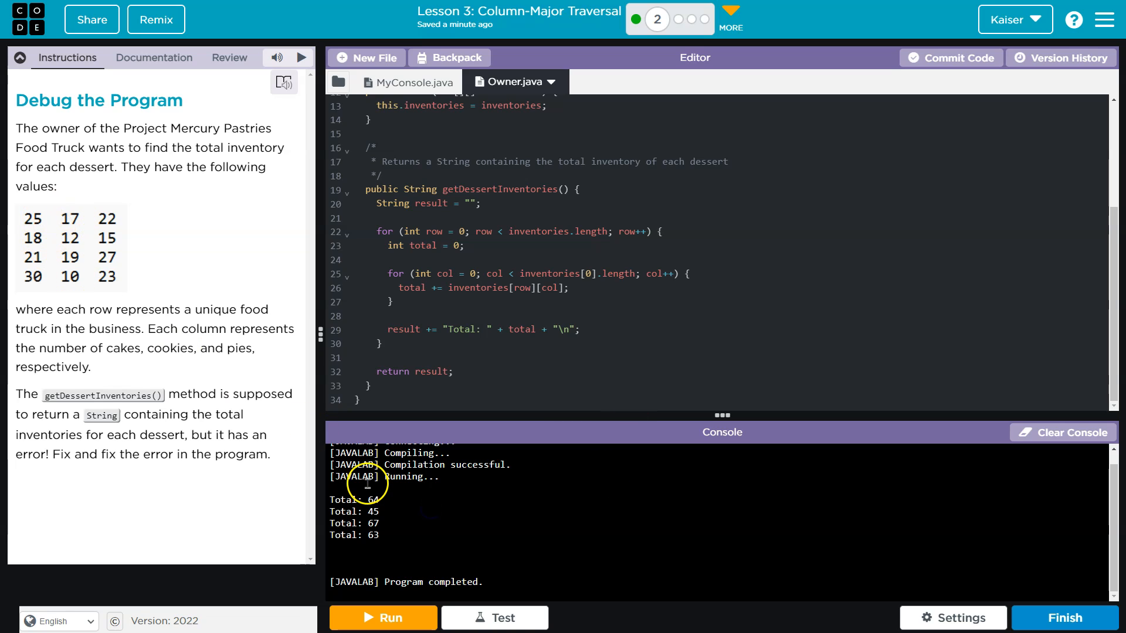
mouse_move(98, 220)
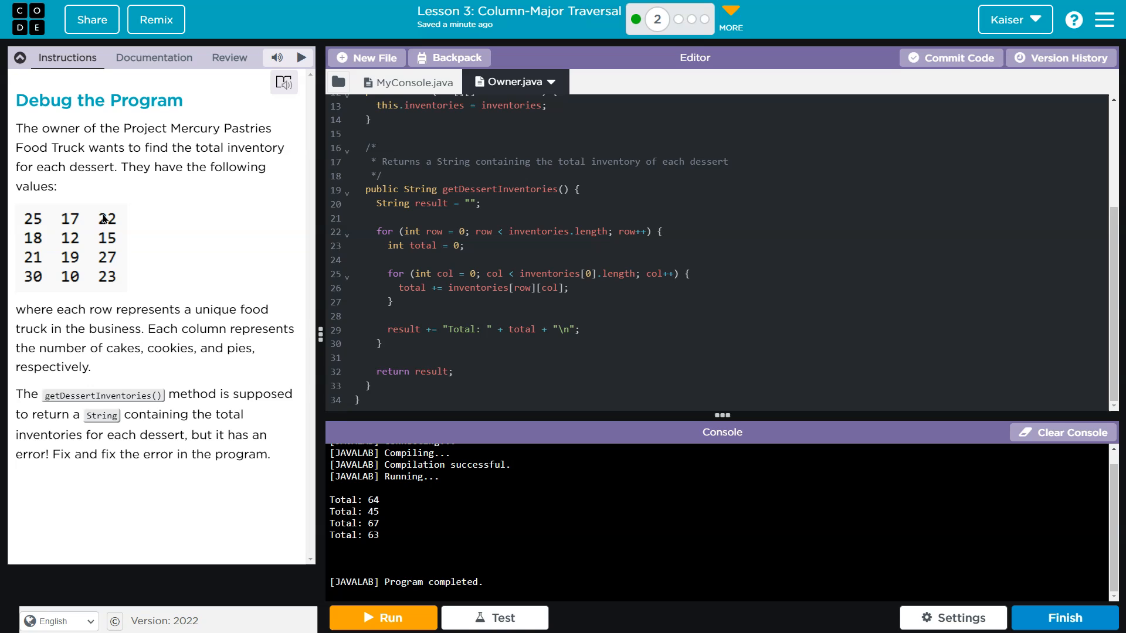
Place the cursor at the comment line above the getDessertInventories header
click(106, 221)
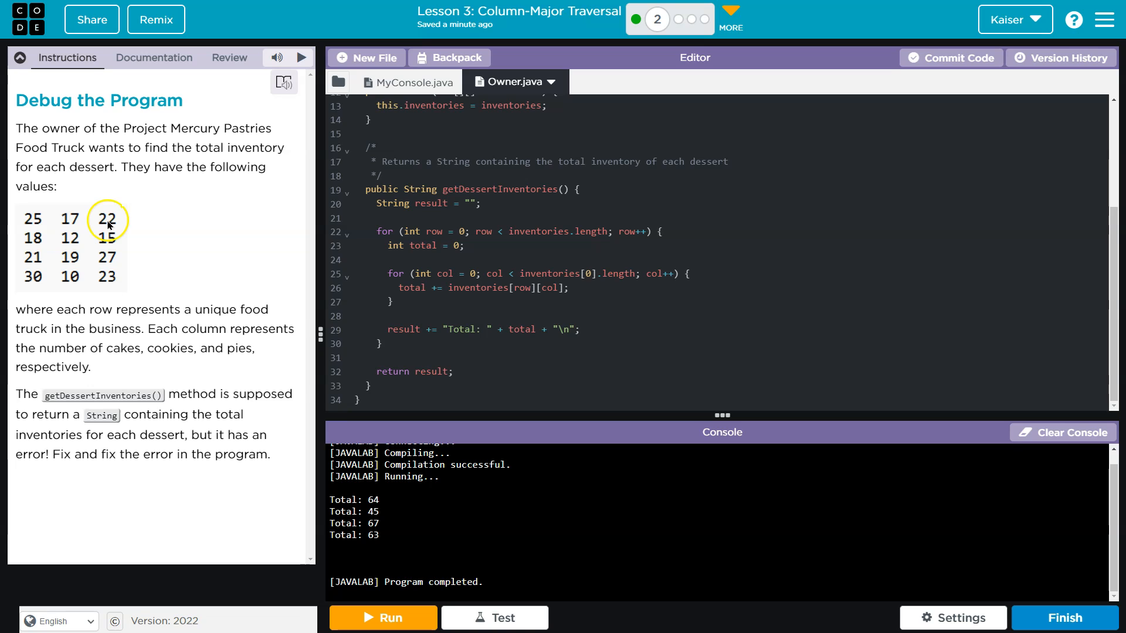
mouse_move(503, 252)
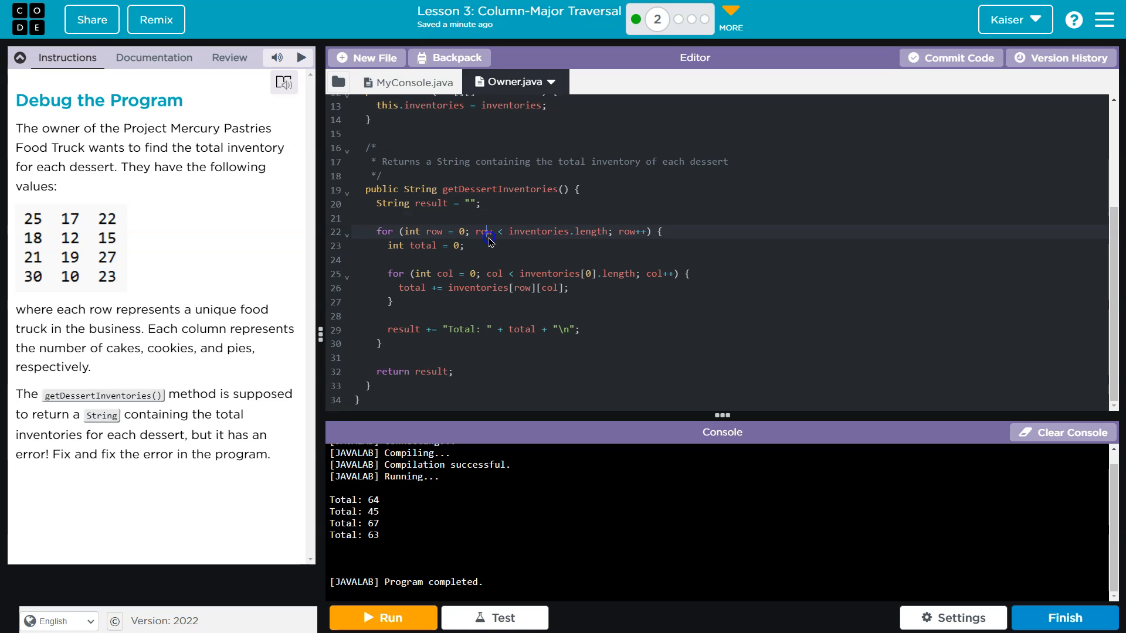
mouse_move(60, 227)
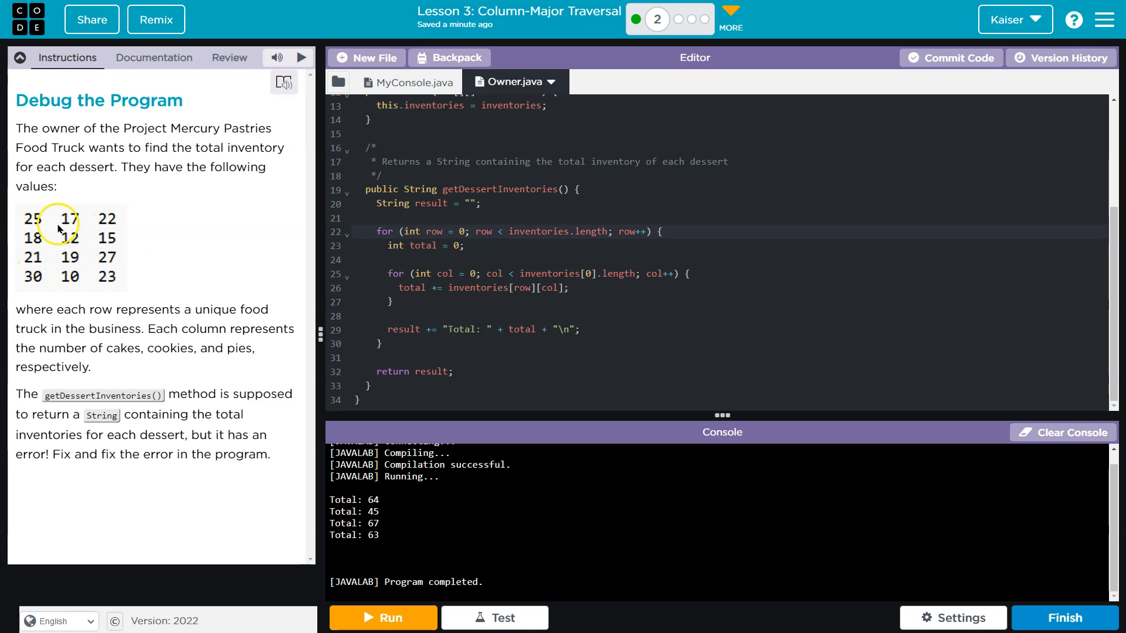
mouse_move(458, 286)
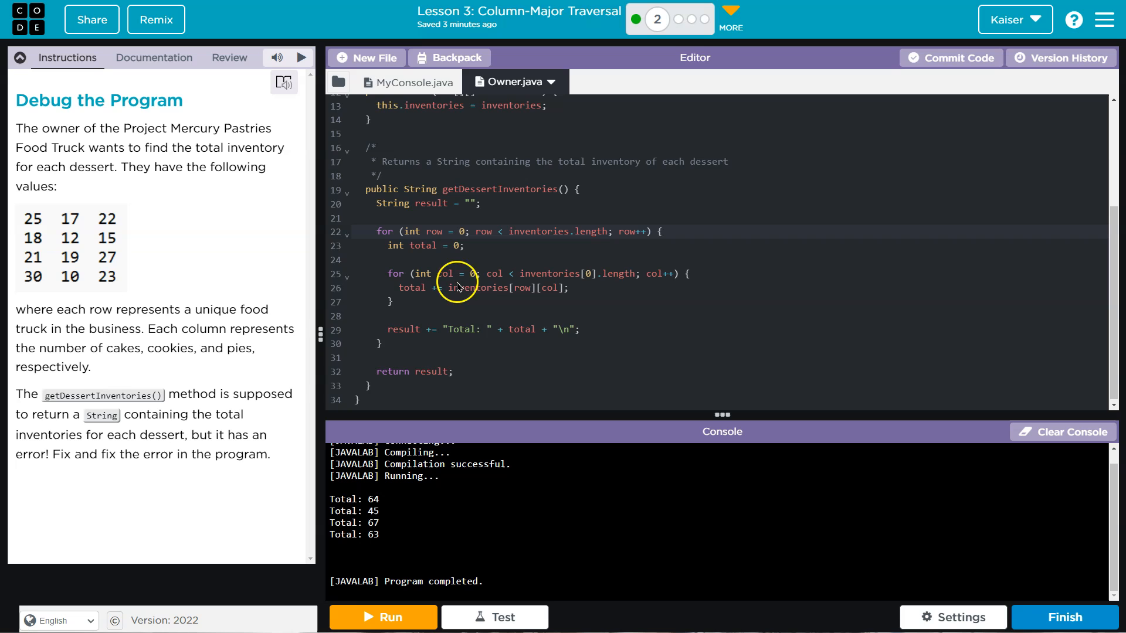
mouse_move(477, 280)
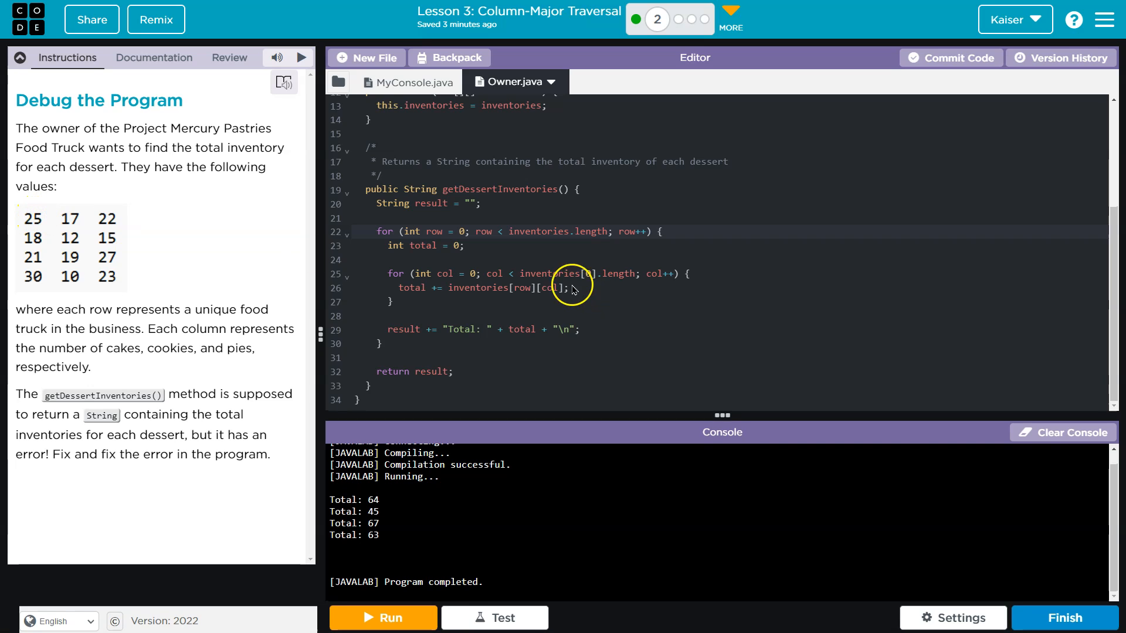
mouse_move(524, 301)
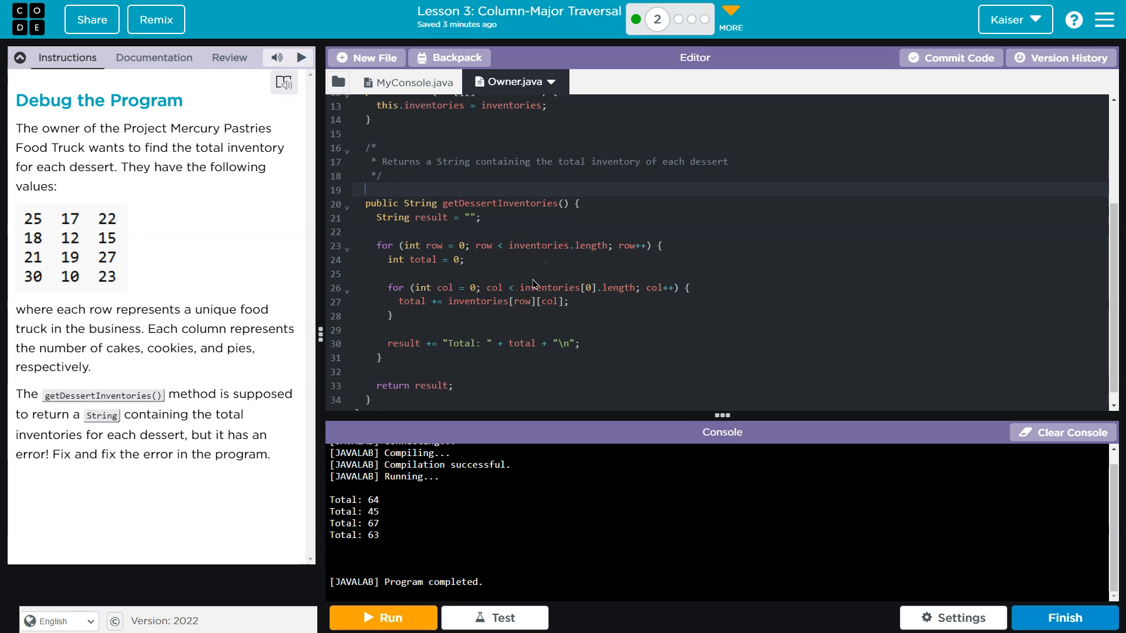
text(x = {)
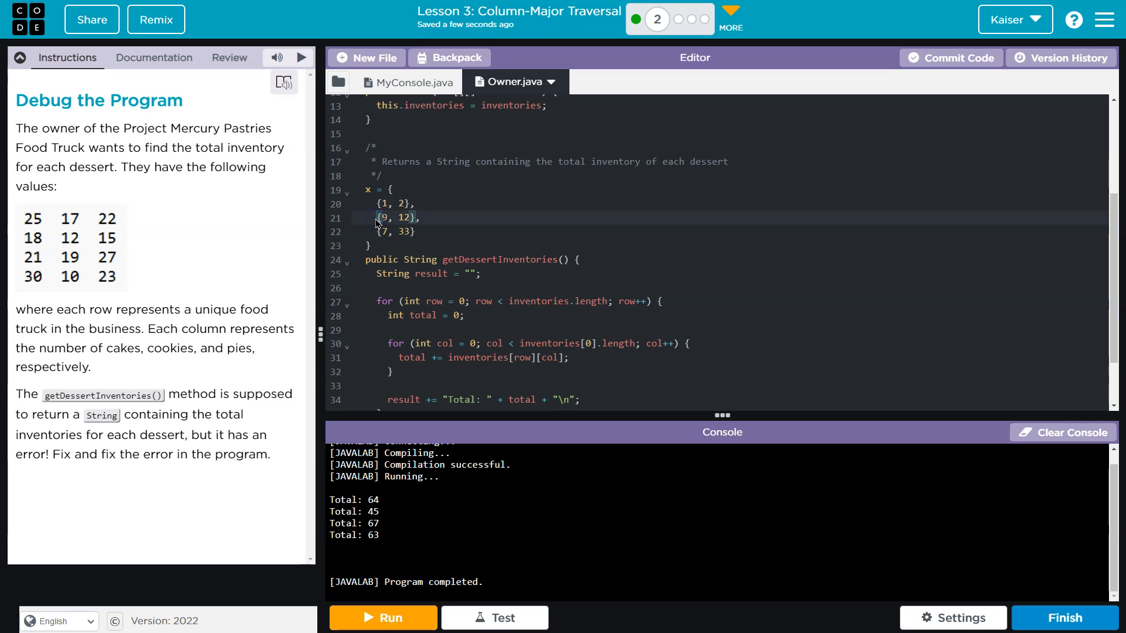
double_click(387, 218)
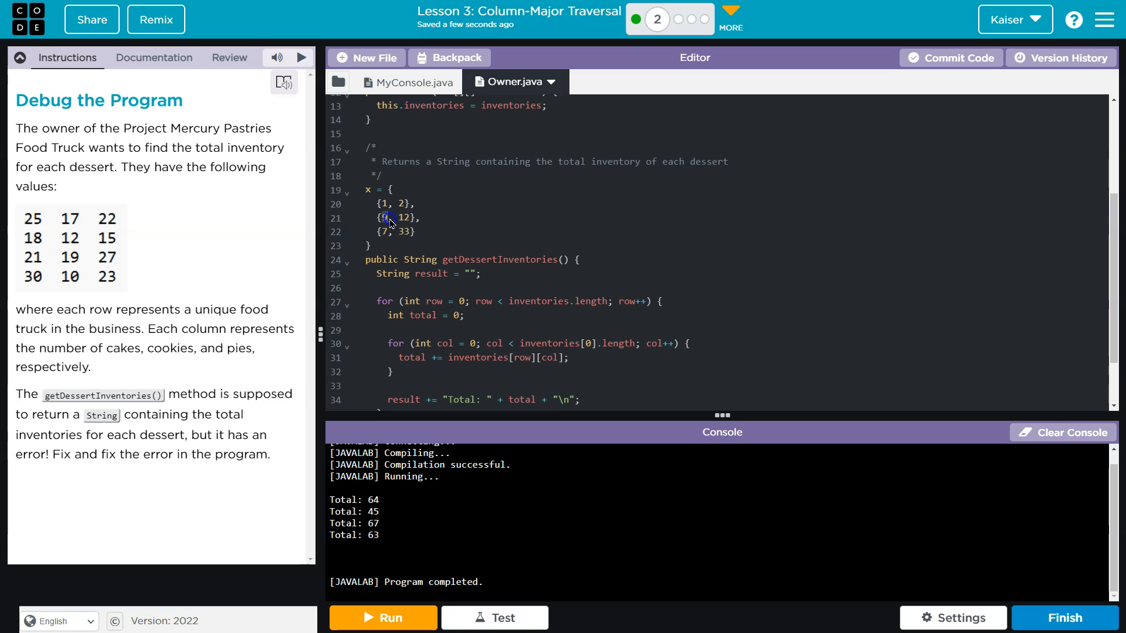
click(379, 231)
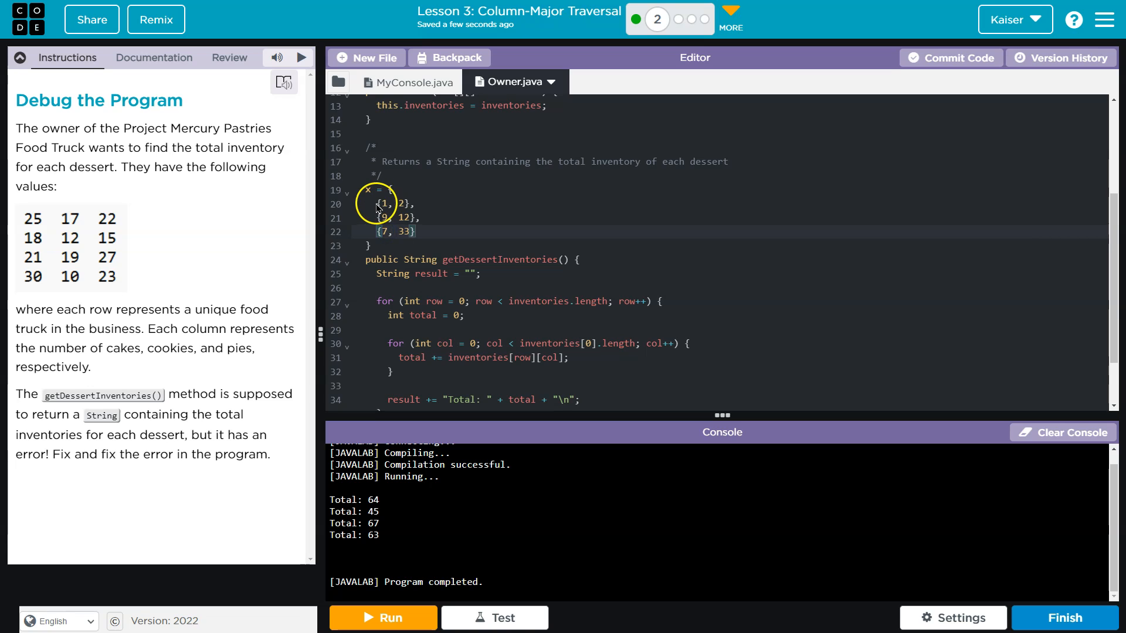
click(415, 231)
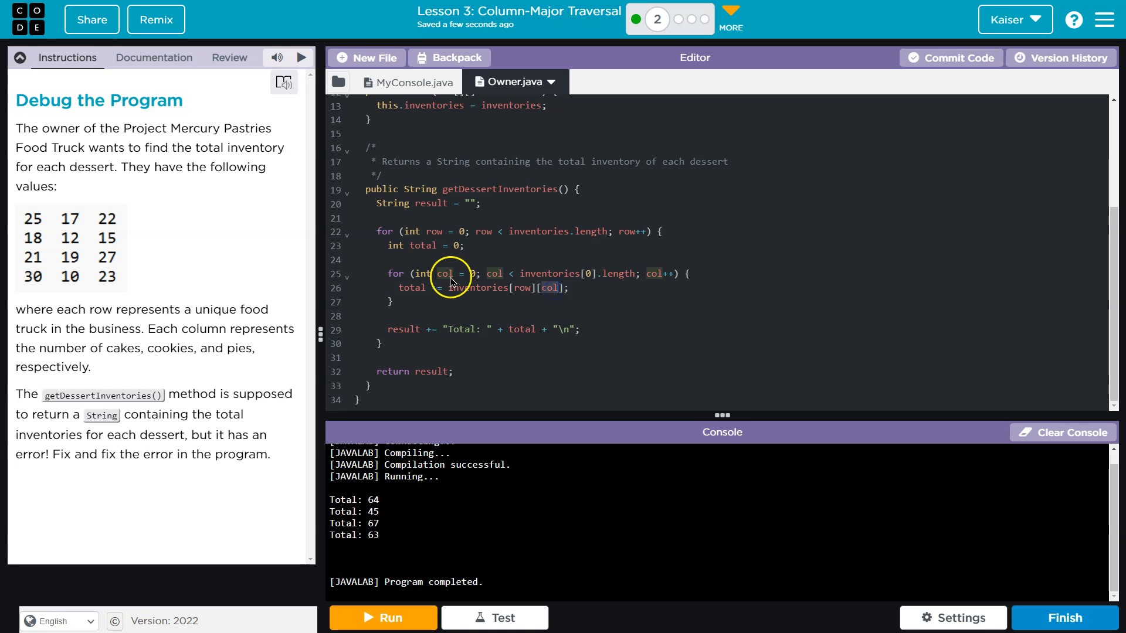
mouse_move(498, 225)
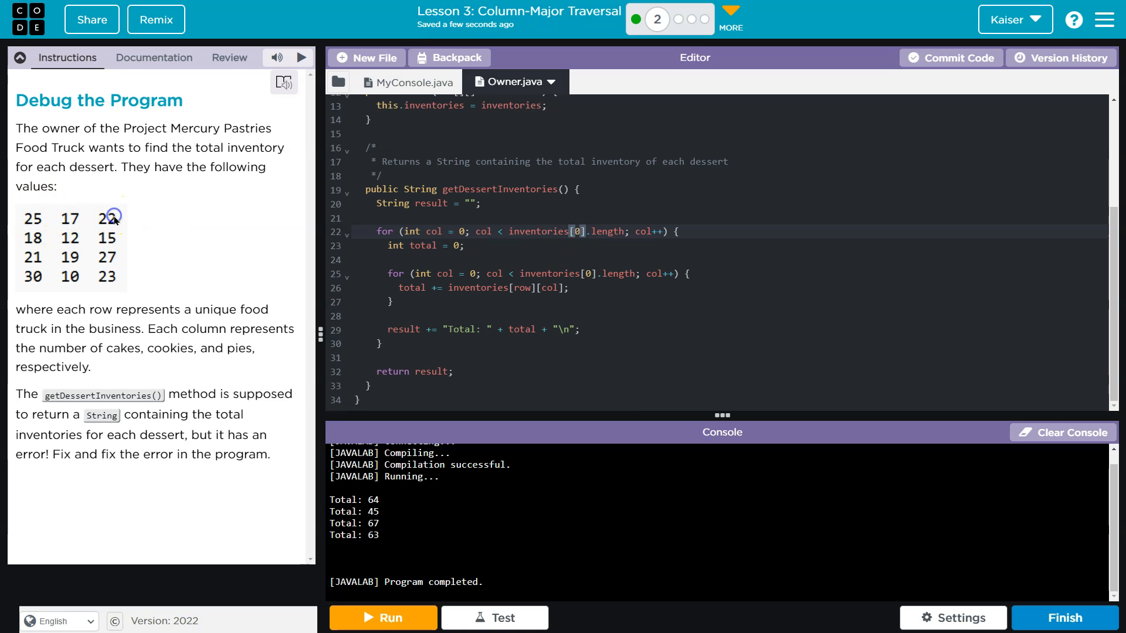
mouse_move(569, 240)
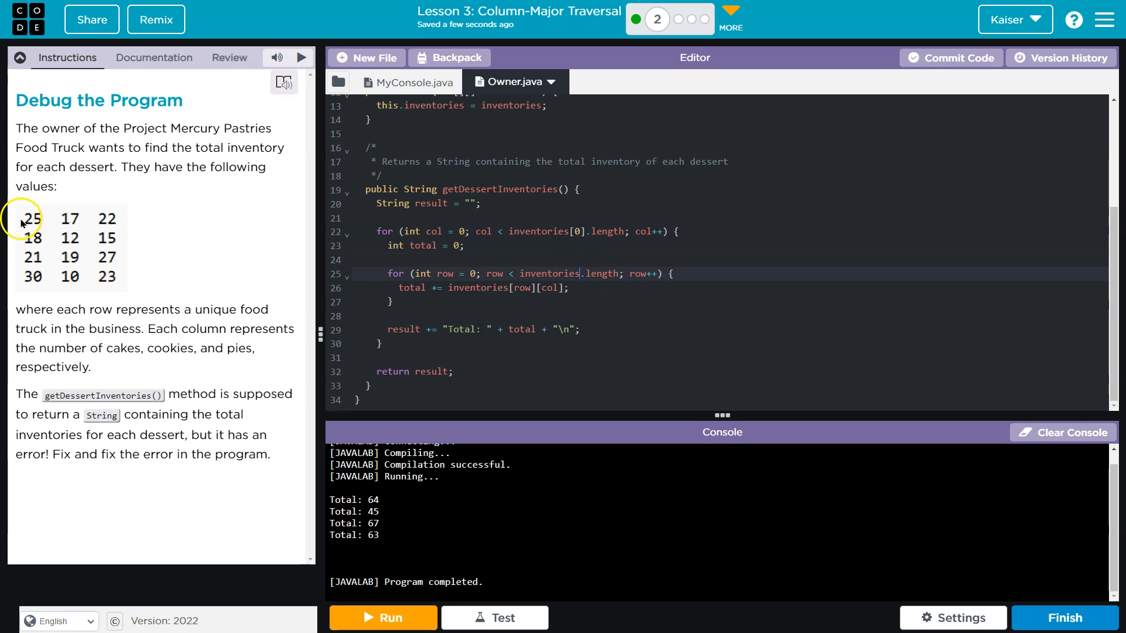
mouse_move(156, 213)
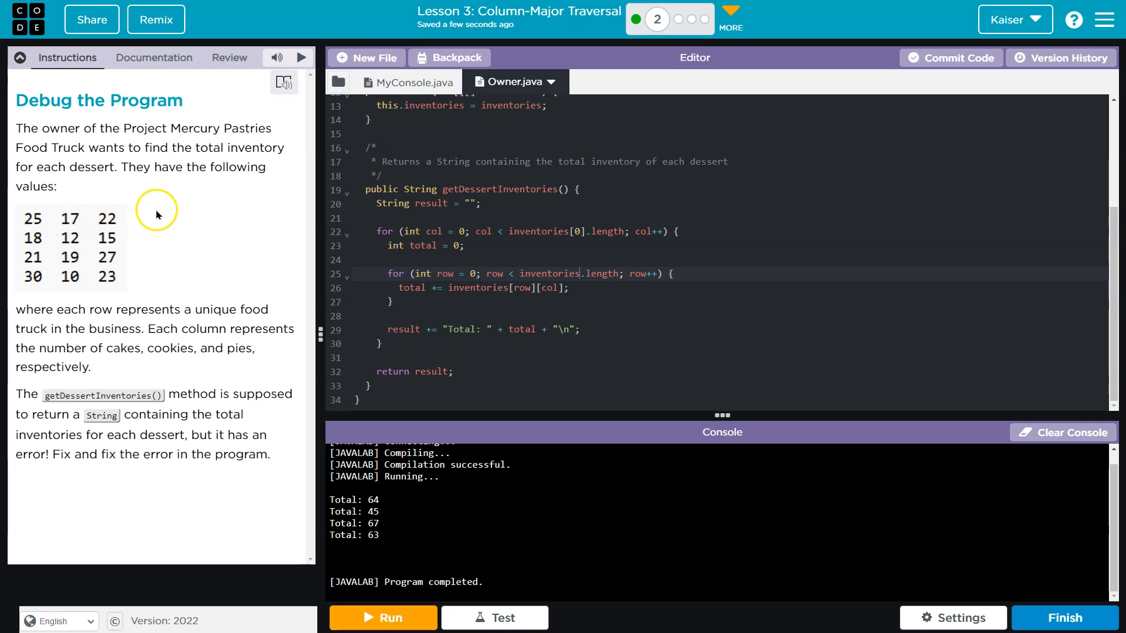
mouse_move(58, 224)
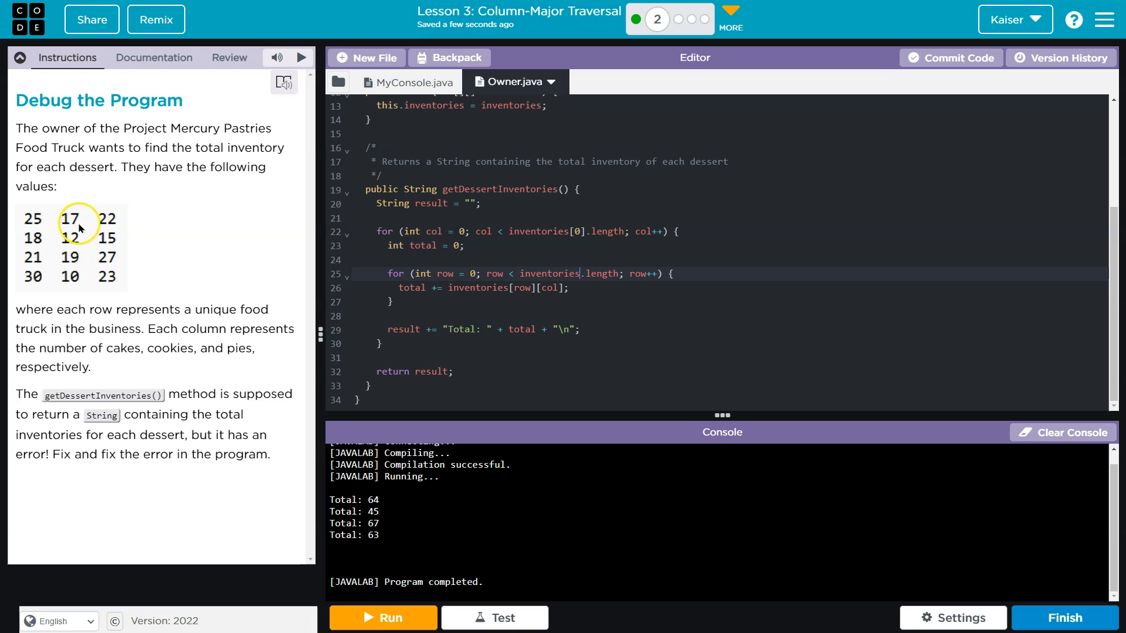
mouse_move(561, 285)
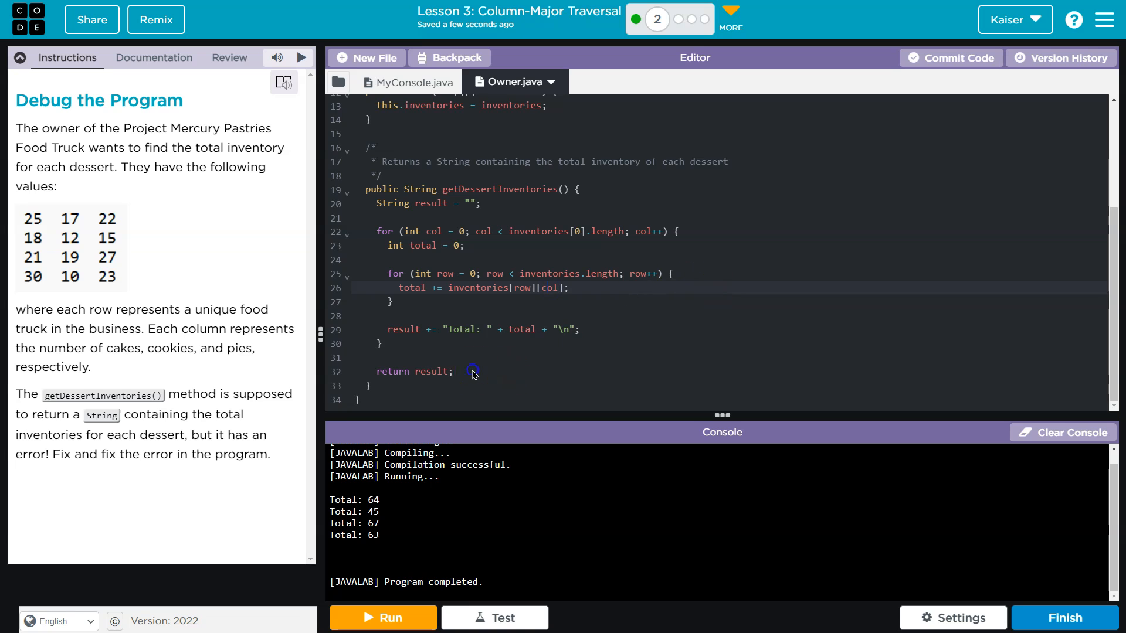
Run Owner.java with column-major loops, printing dessert totals 94, 58, 87
click(382, 618)
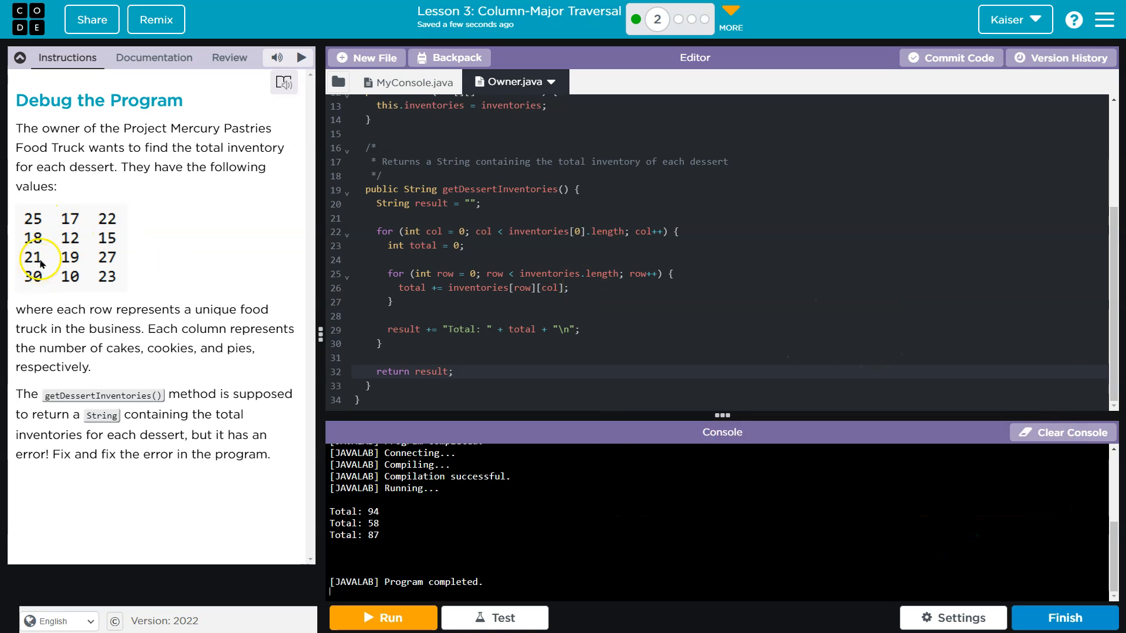
mouse_move(38, 294)
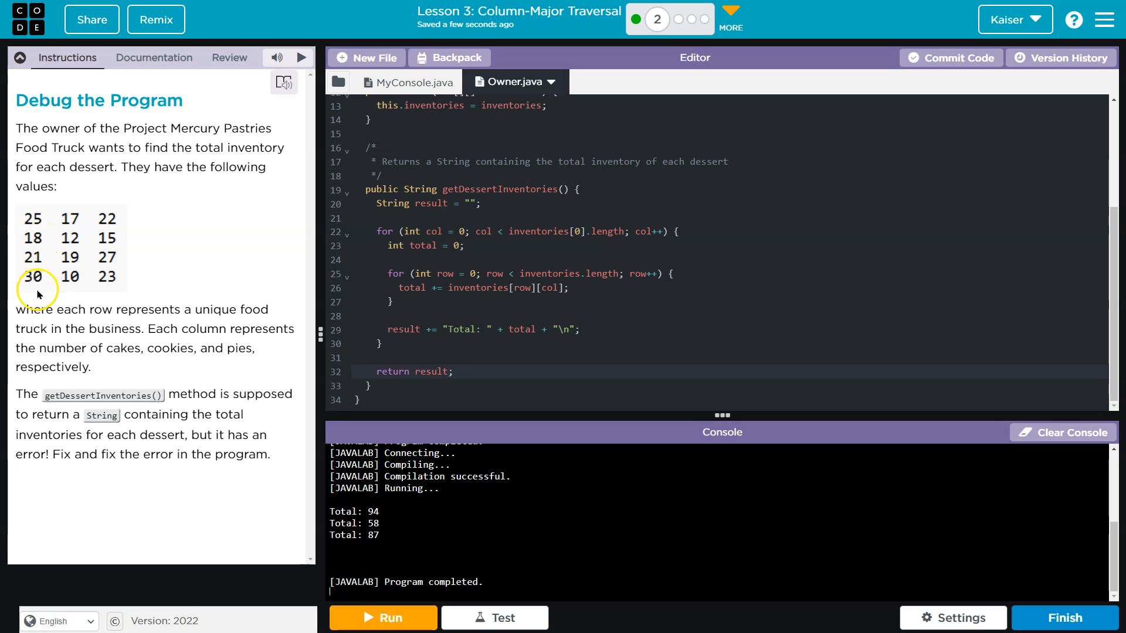
mouse_move(389, 513)
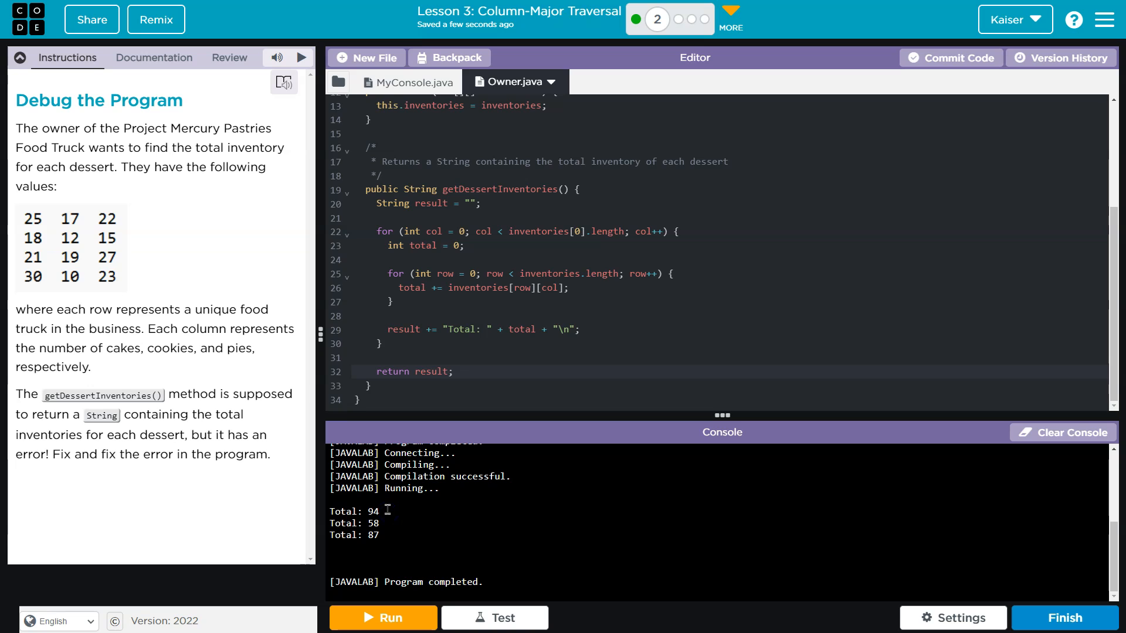
mouse_move(465, 565)
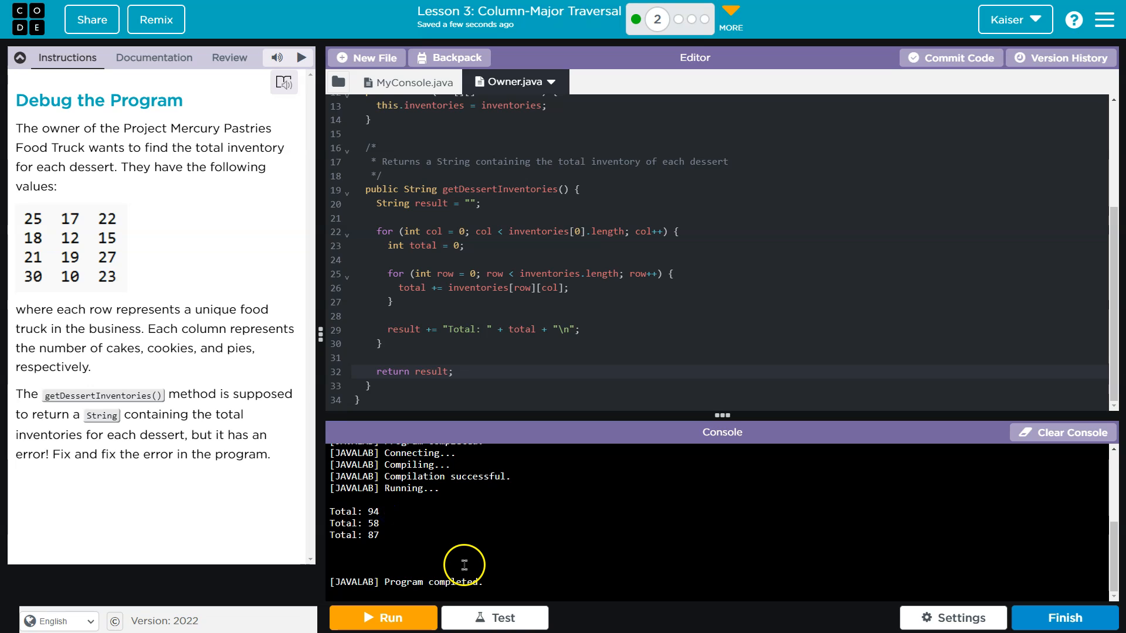
mouse_move(527, 279)
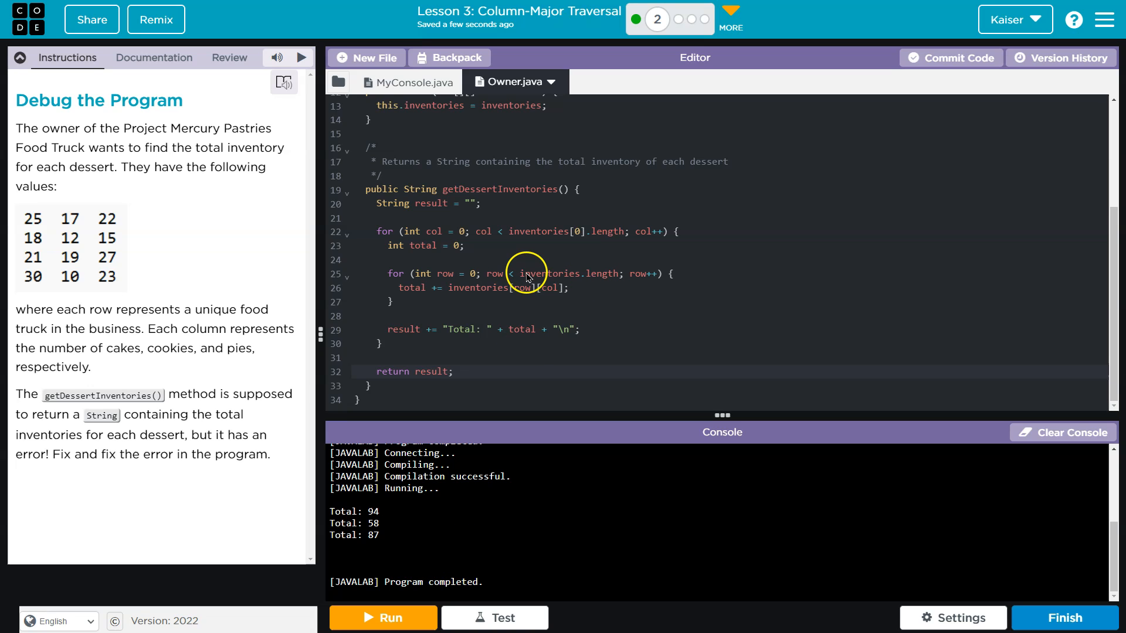